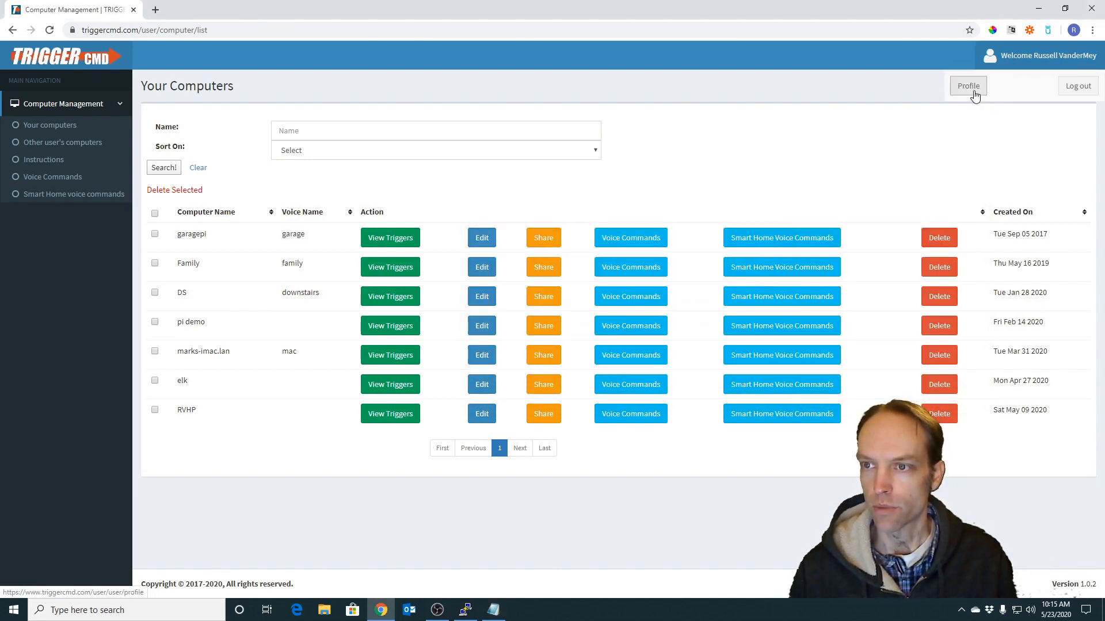
# Confirm garagepi (voice name 'garage') as the account's default computer in profile settings.
pyautogui.click(968, 85)
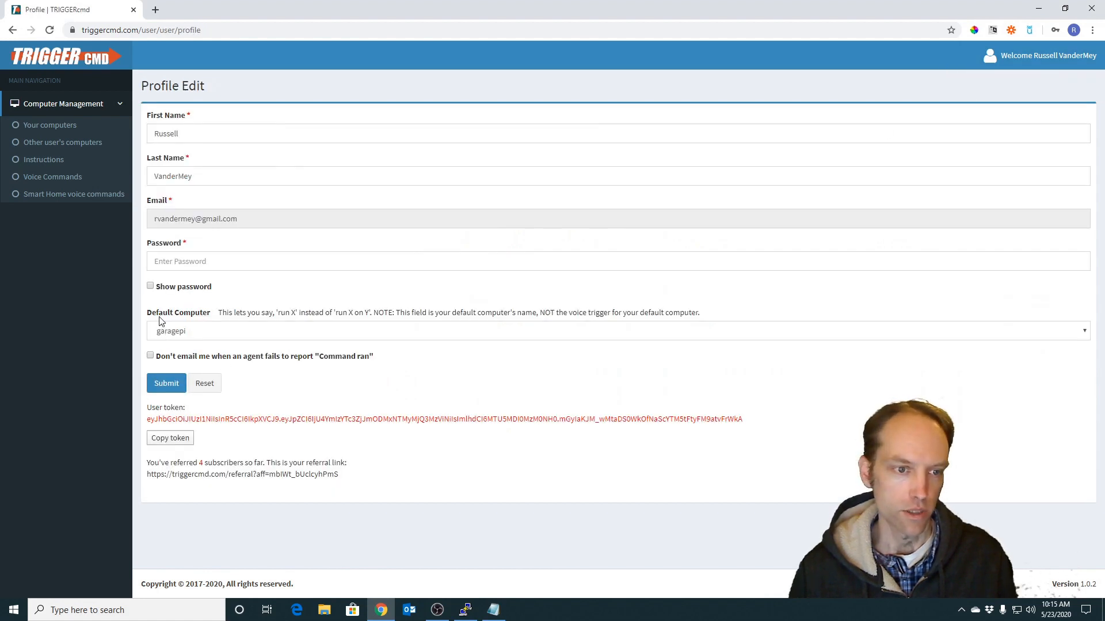
pyautogui.click(613, 330)
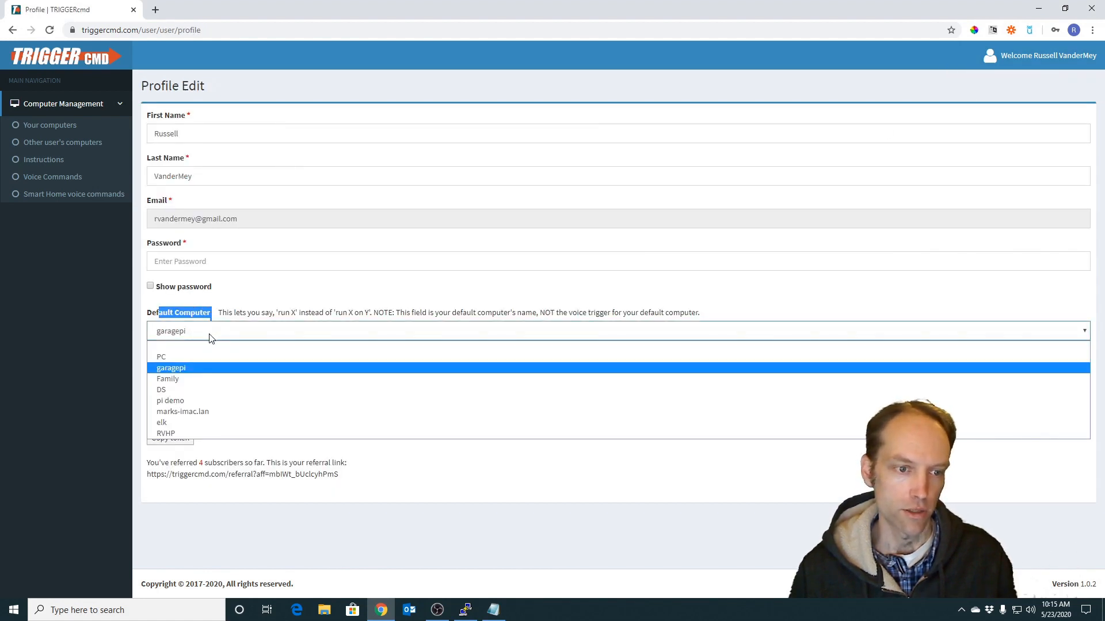
pyautogui.click(171, 369)
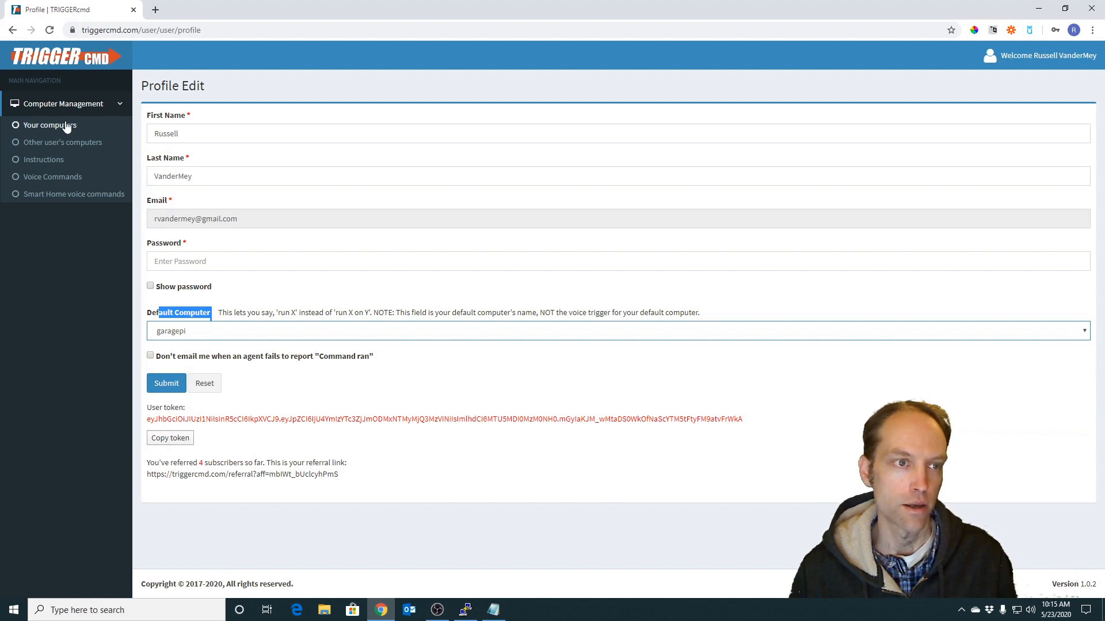
pyautogui.click(49, 124)
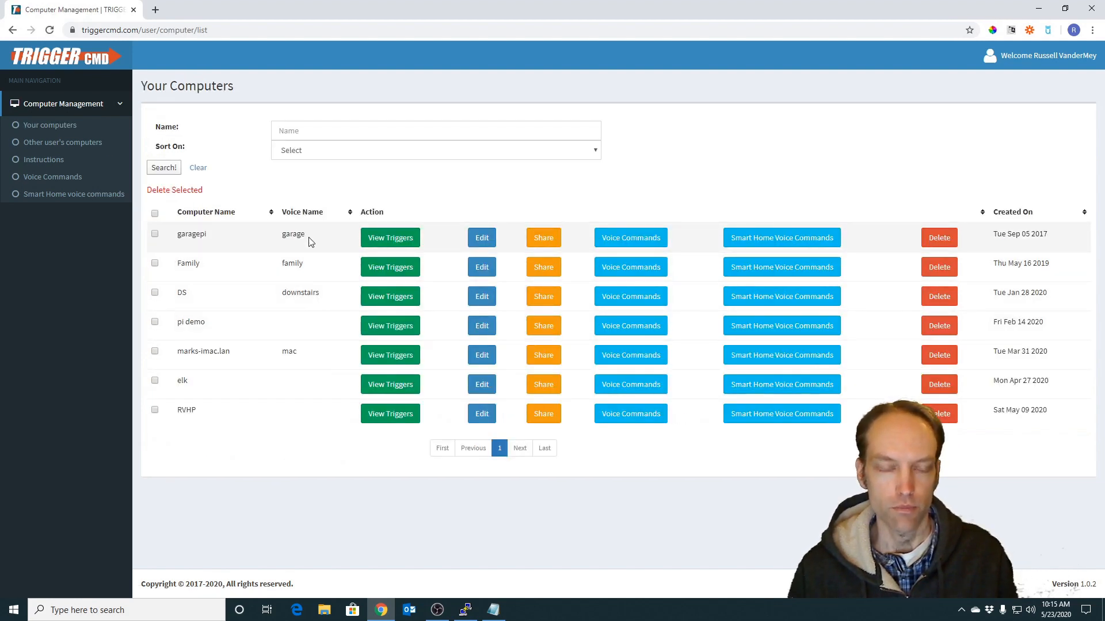
pyautogui.doubleClick(293, 234)
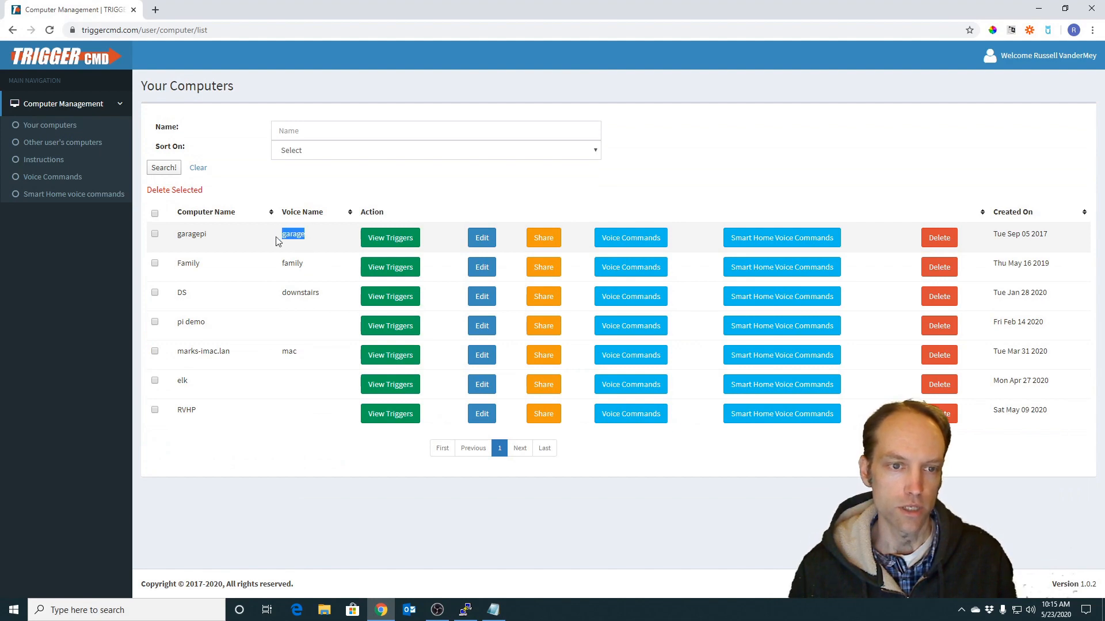
# Show garagepi's trigger list down to the Turn DS computer on or off entry.
pyautogui.click(390, 237)
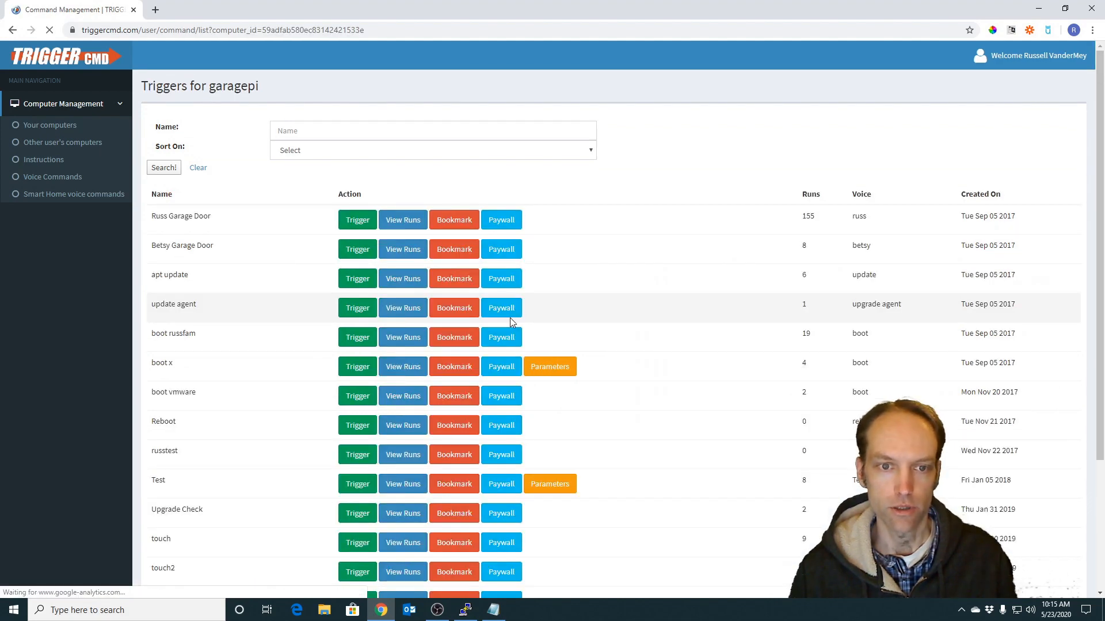
pyautogui.scroll(-3)
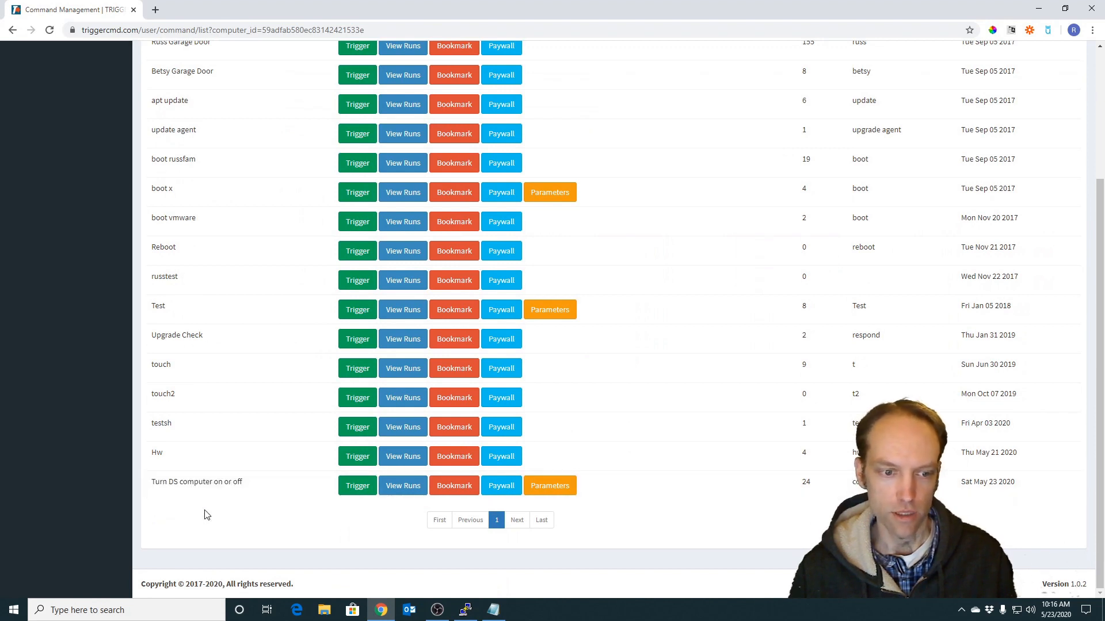
pyautogui.moveTo(279, 528)
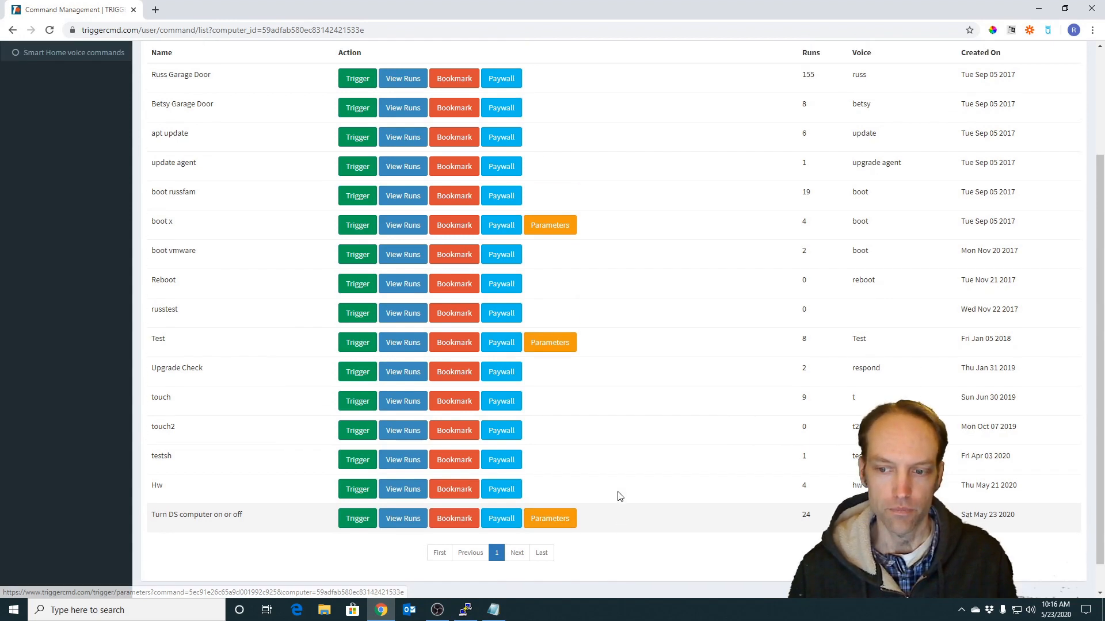
pyautogui.scroll(-3)
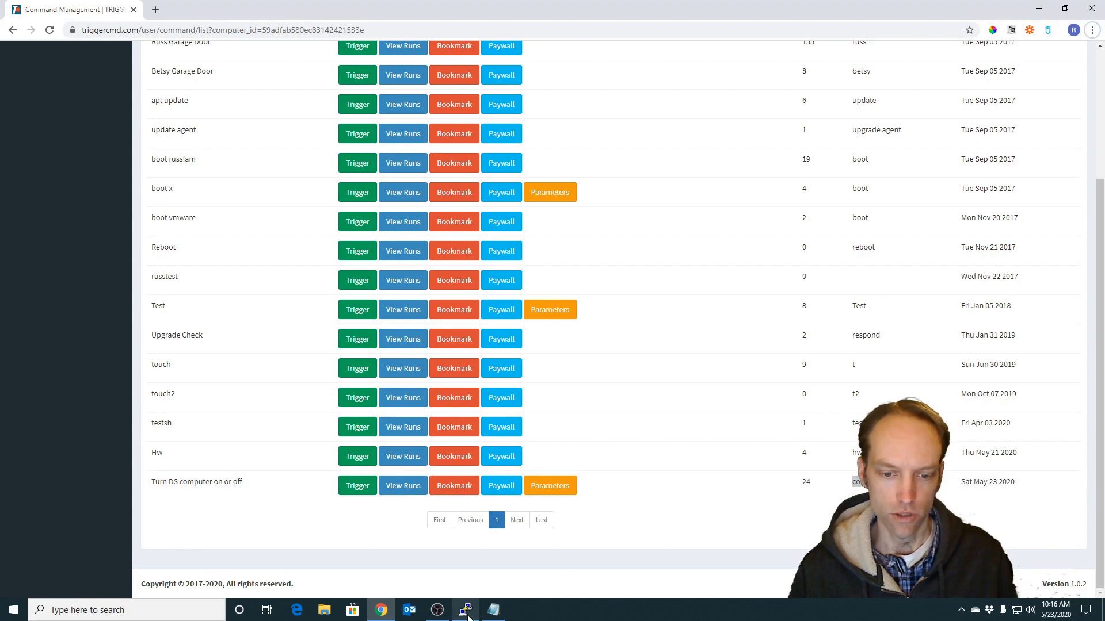
# Become root on garagepi and edit ~/.TRIGGERcmdData/commands.json in vi.
pyautogui.click(463, 610)
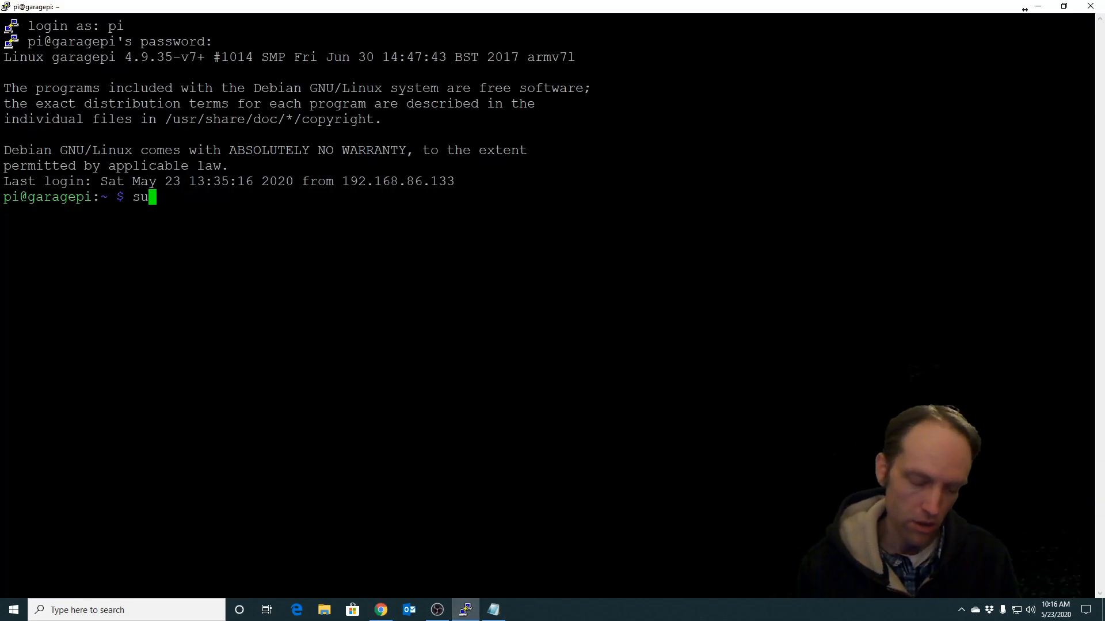
pyautogui.write('do su -')
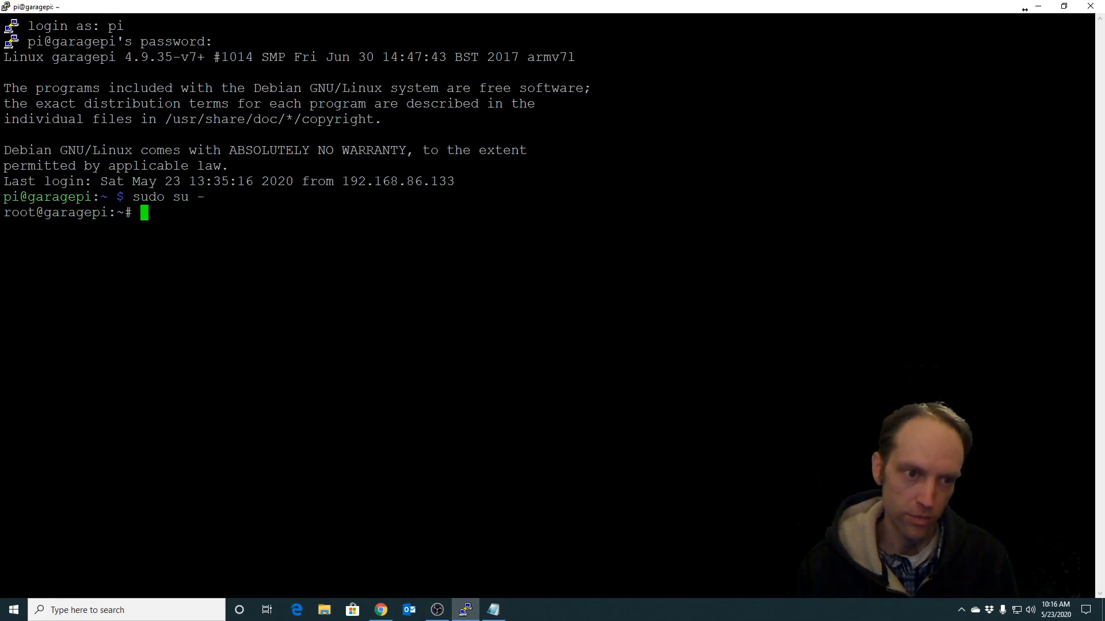
pyautogui.write('vi ~/')
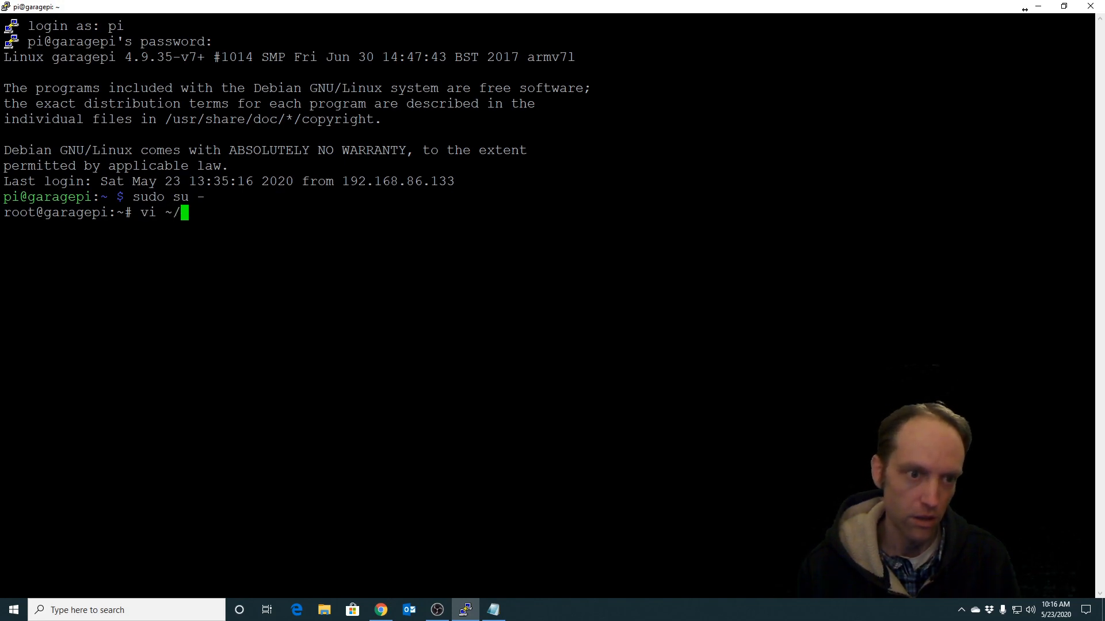
pyautogui.write('.')
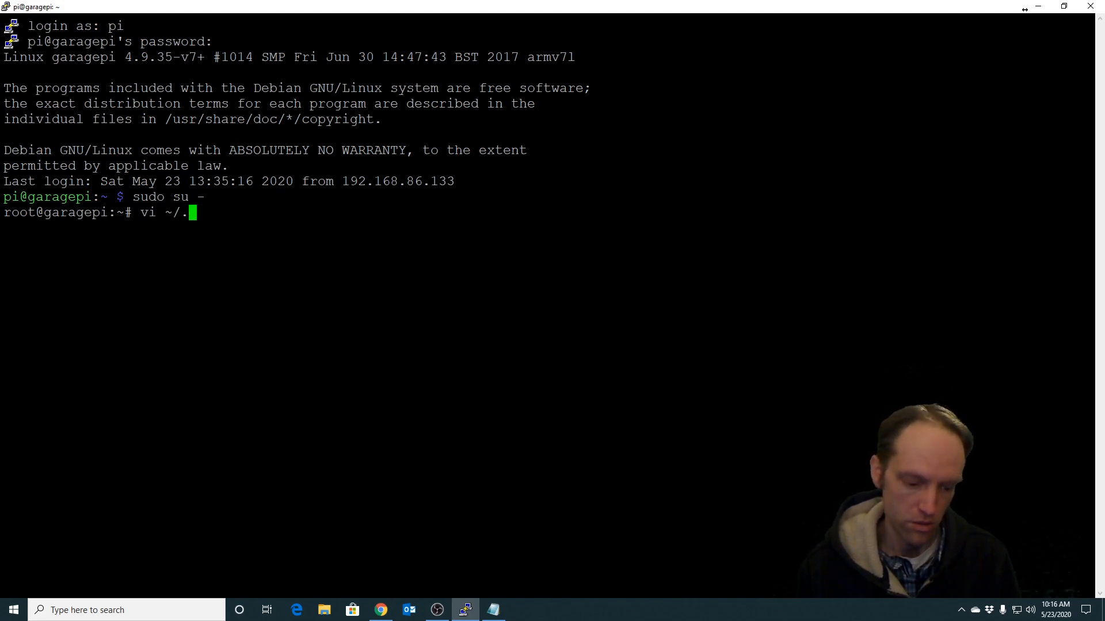
pyautogui.write('TRIGGERcmdData/com')
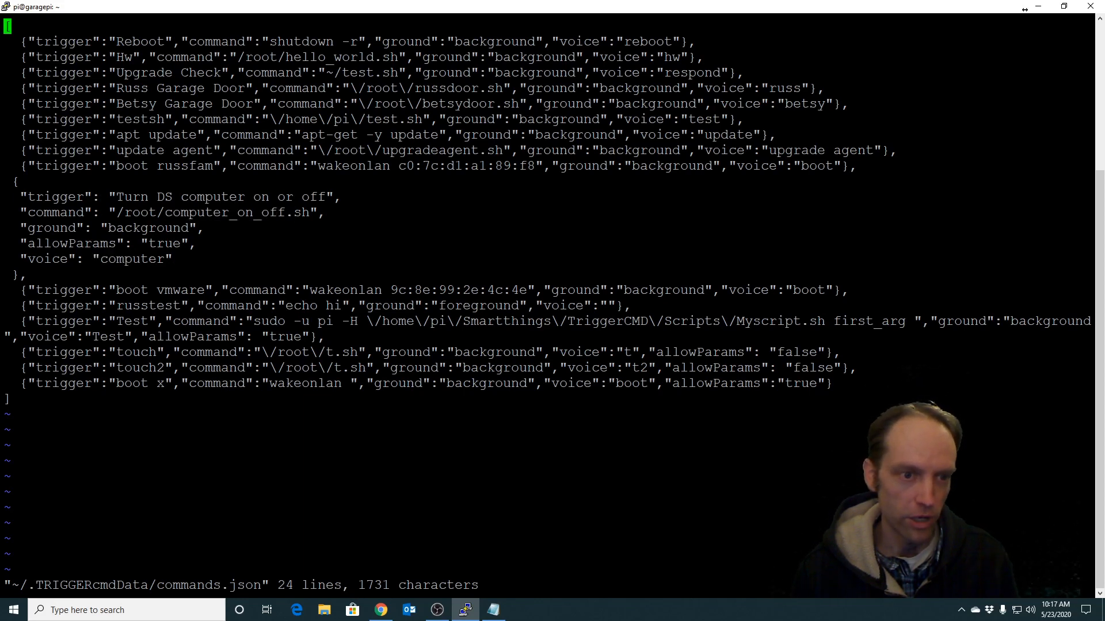
# Copy the computer_on_off.sh script path from the commands file.
pyautogui.doubleClick(164, 243)
pyautogui.write('cat /root/computer_on_off.sh')
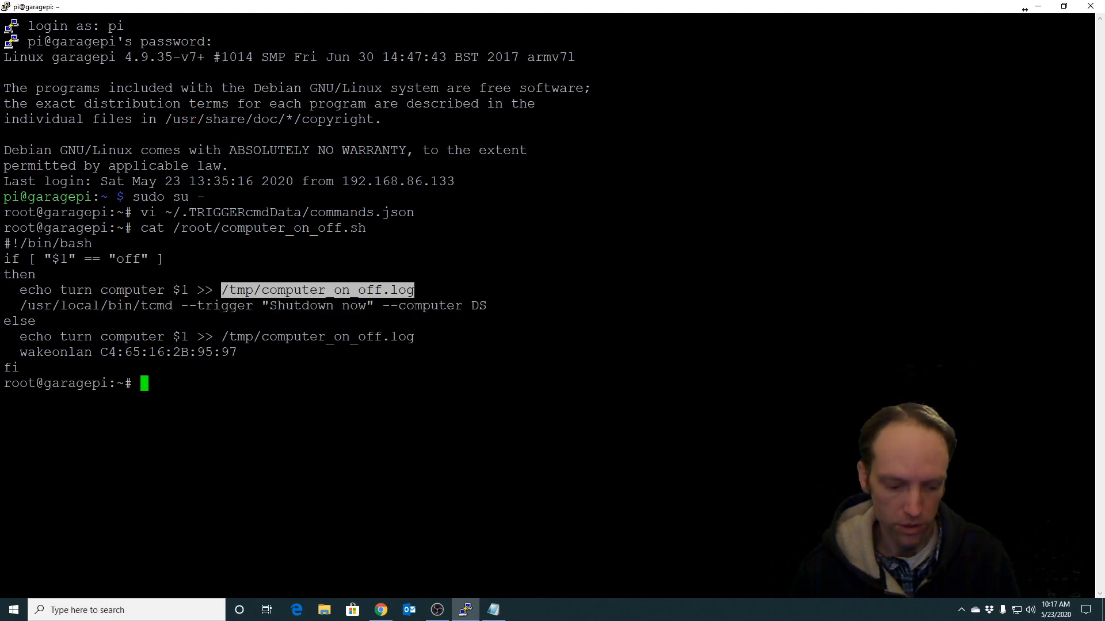
# Print /tmp/computer_on_off.log and copy the PC's MAC address from the script.
pyautogui.write('cat /tmp/computer_on_off.log')
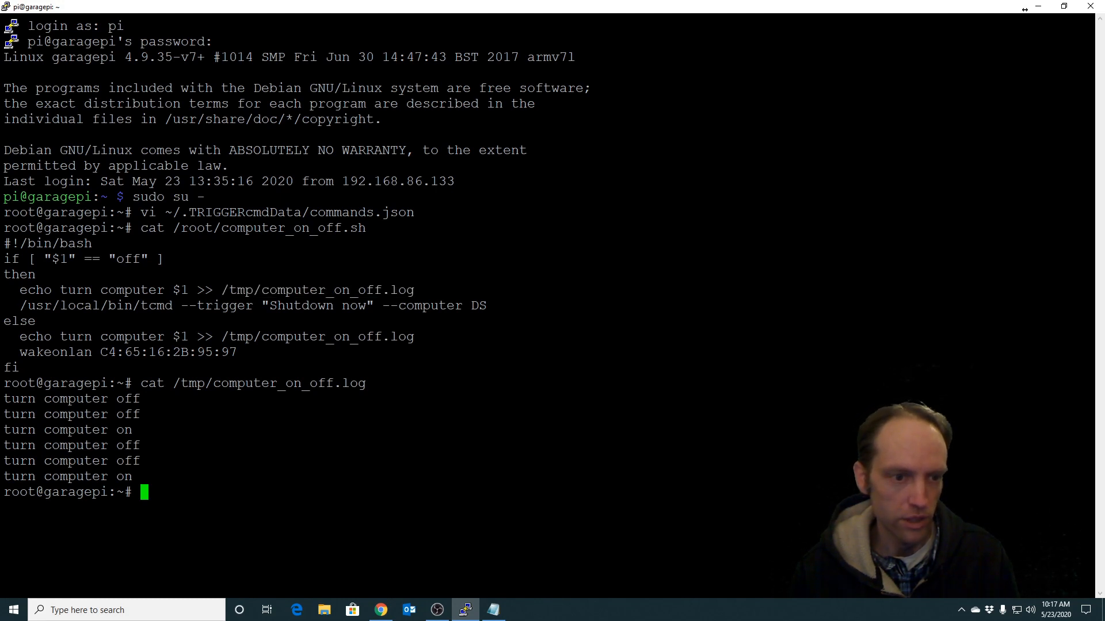
pyautogui.doubleClick(152, 305)
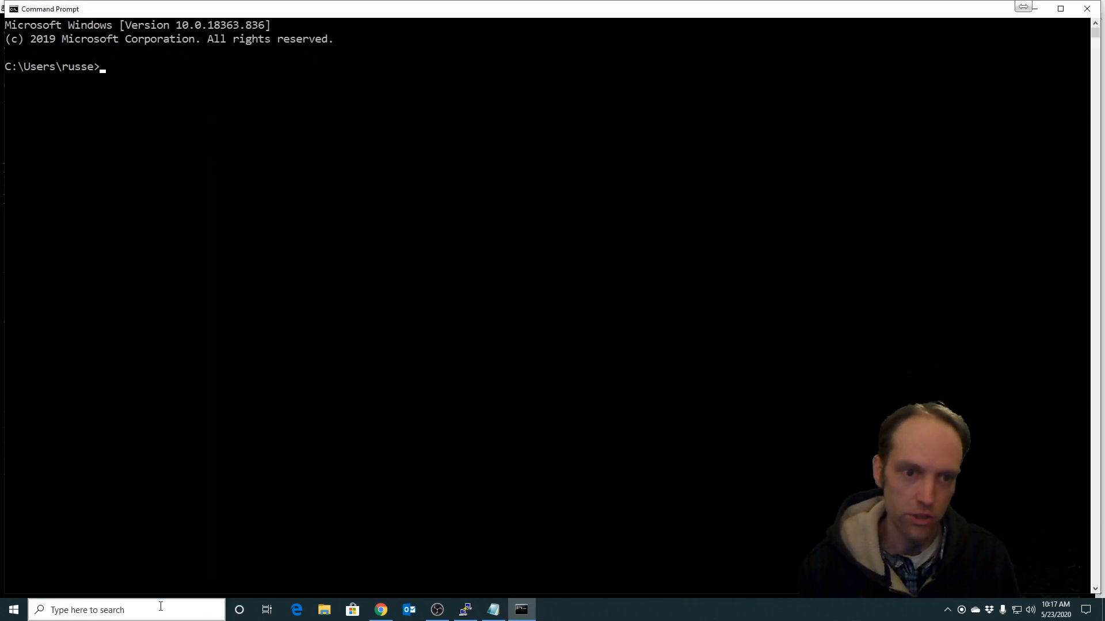
# Run ipconfig in Command Prompt to look up this PC's network details.
pyautogui.write('ipconfig')
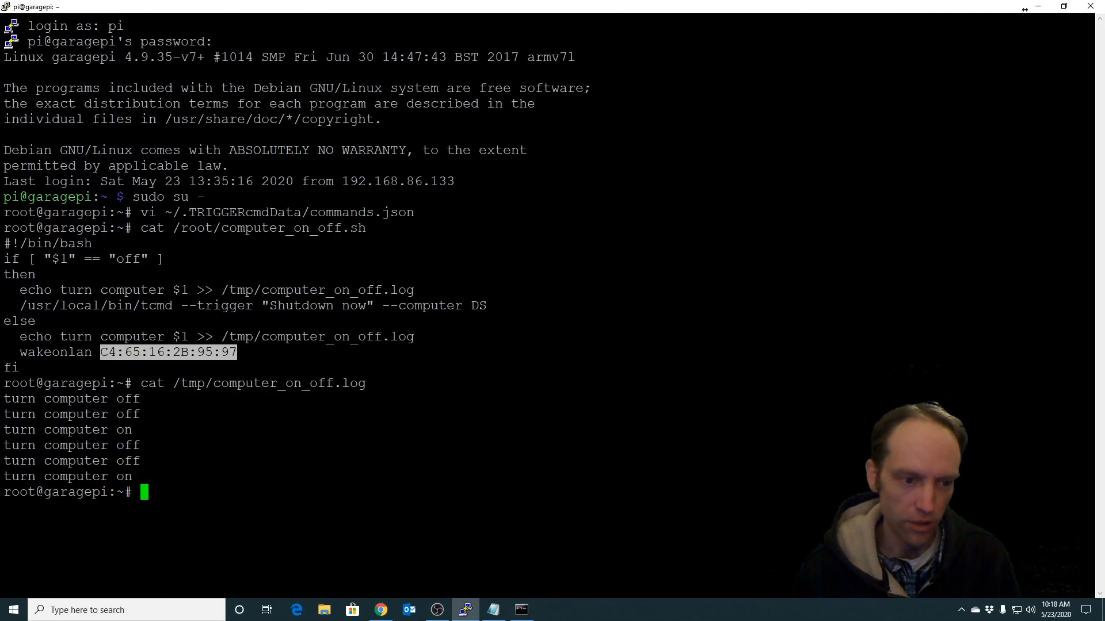
# Reopen ~/.TRIGGERcmdData/commands.json in vi on garagepi.
pyautogui.write('vi ~/.TRIGGERcmdData/commands.json')
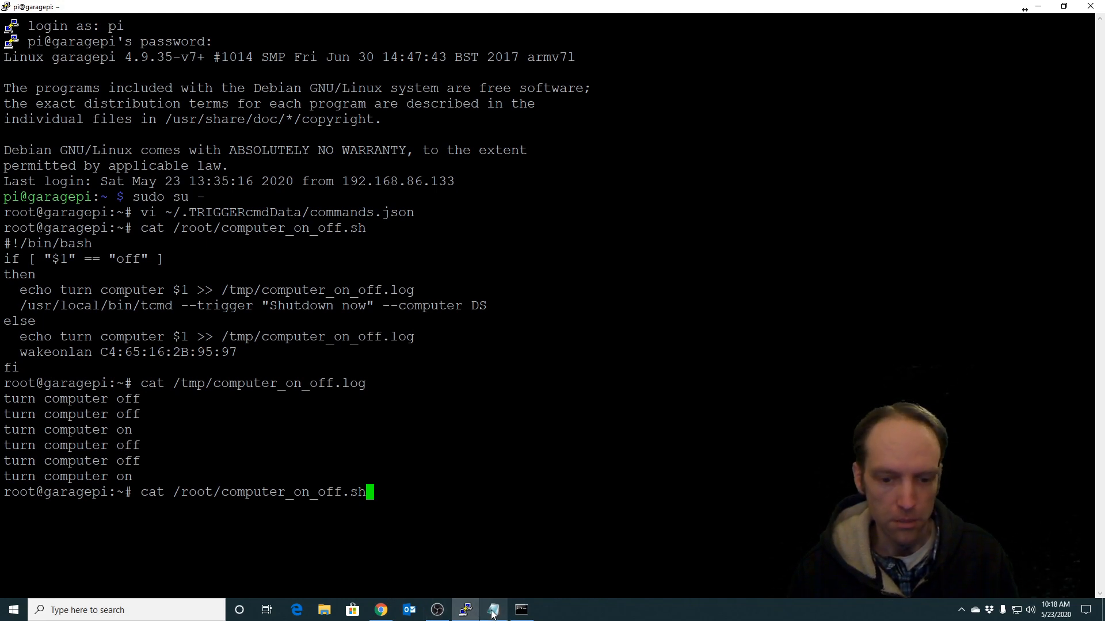
pyautogui.click(492, 610)
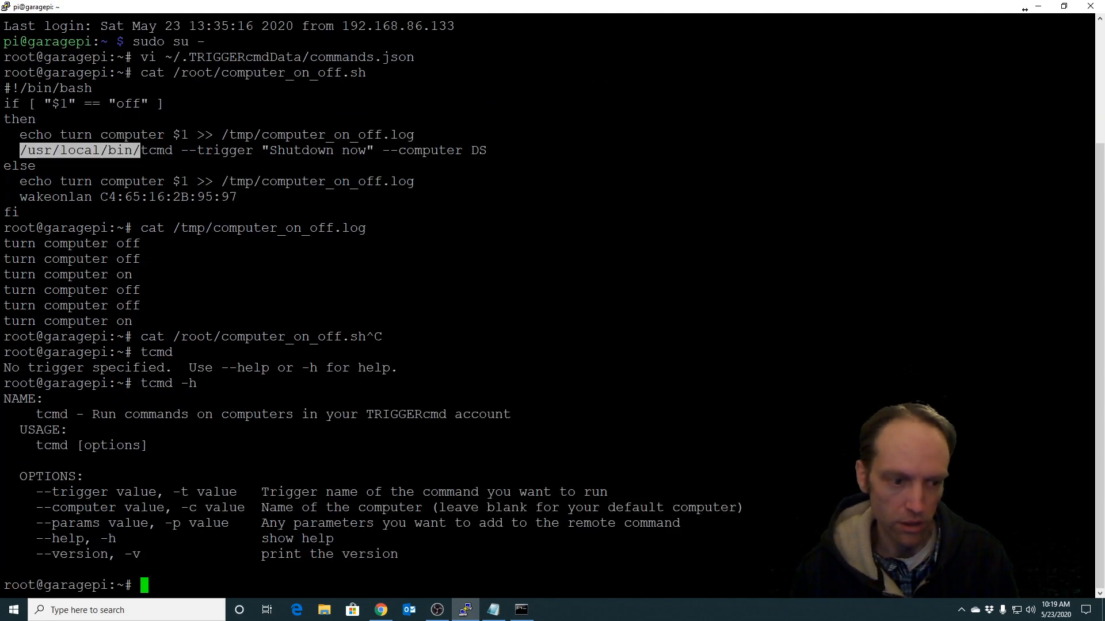
# Run tcmd -h for its usage, then switch to the TRIGGERcmd Command Editor.
pyautogui.write('tcmd -')
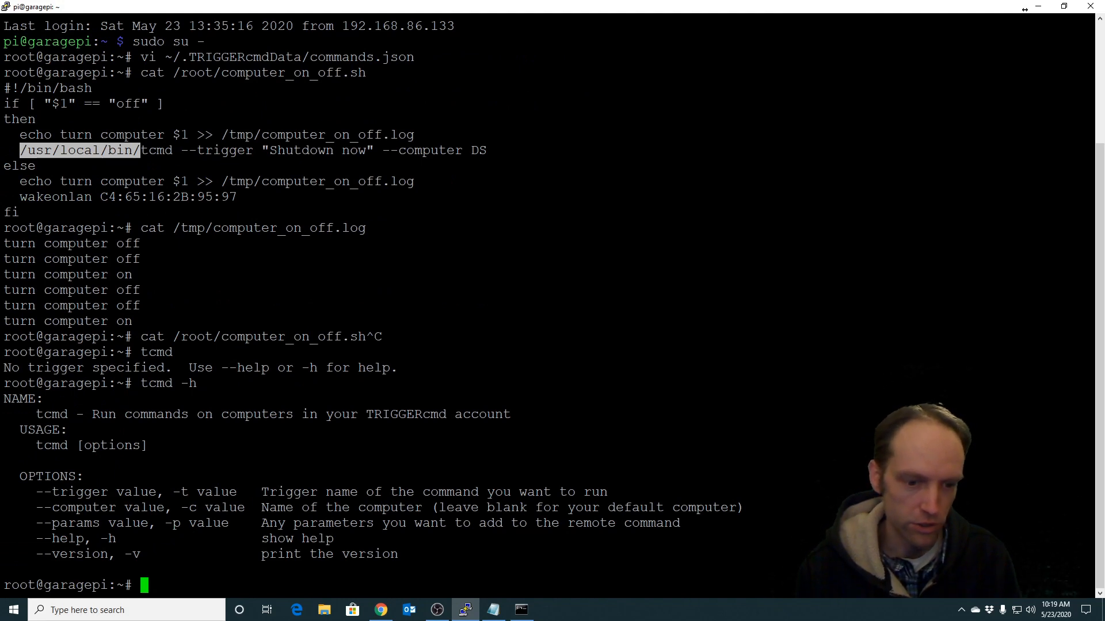
pyautogui.press('alt+tab')
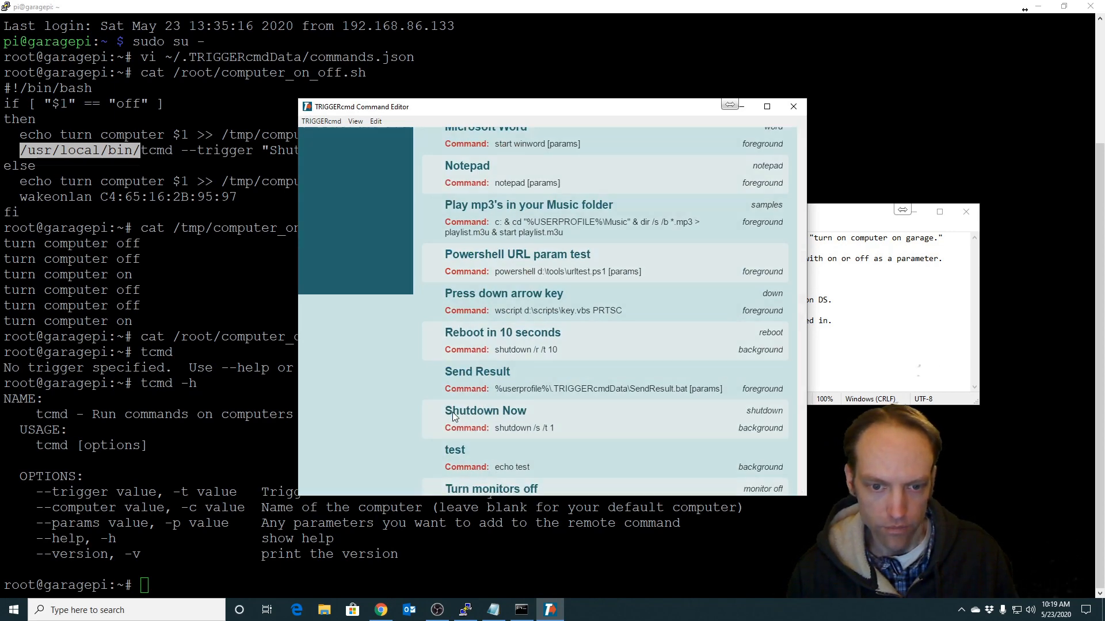
# Inspect the Shutdown Now command's details: background shutdown /s /t 1.
pyautogui.click(485, 411)
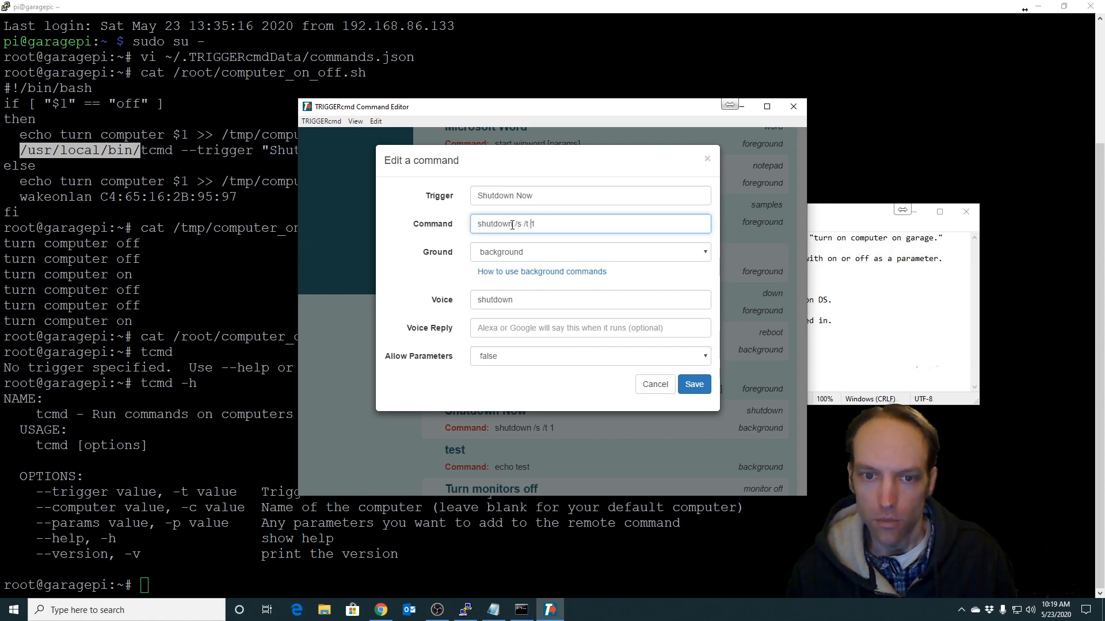
pyautogui.doubleClick(517, 223)
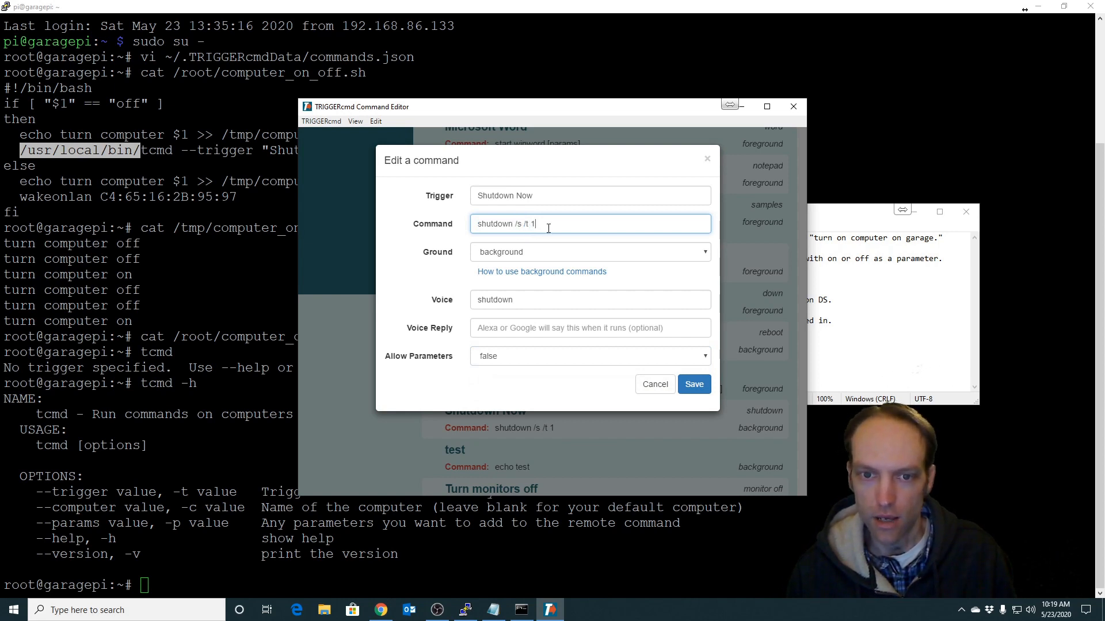
pyautogui.moveTo(548, 253)
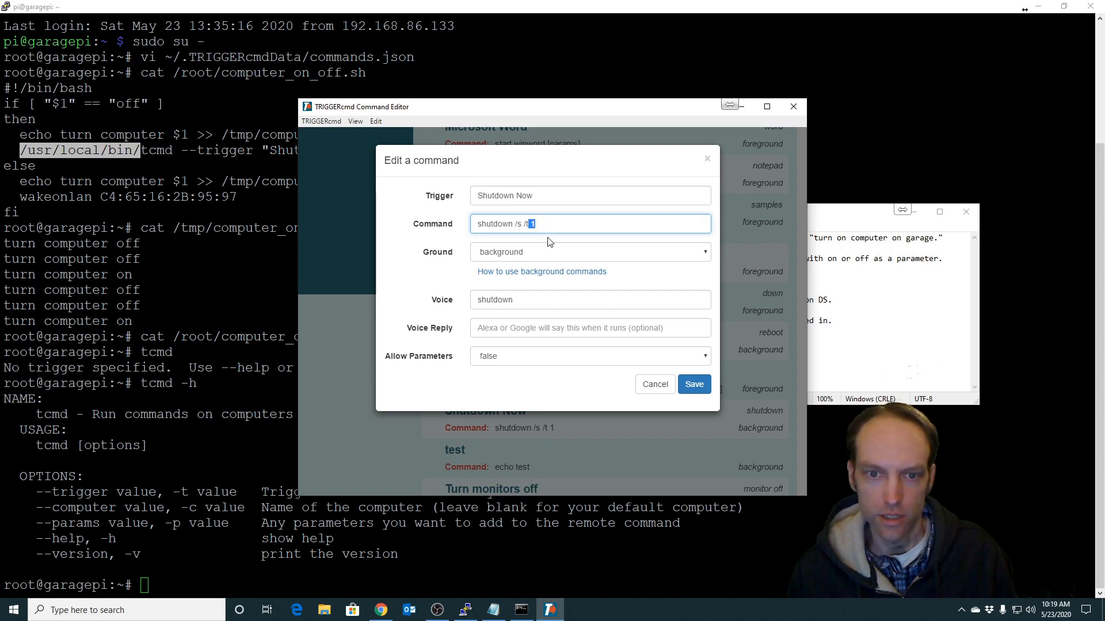
pyautogui.doubleClick(523, 195)
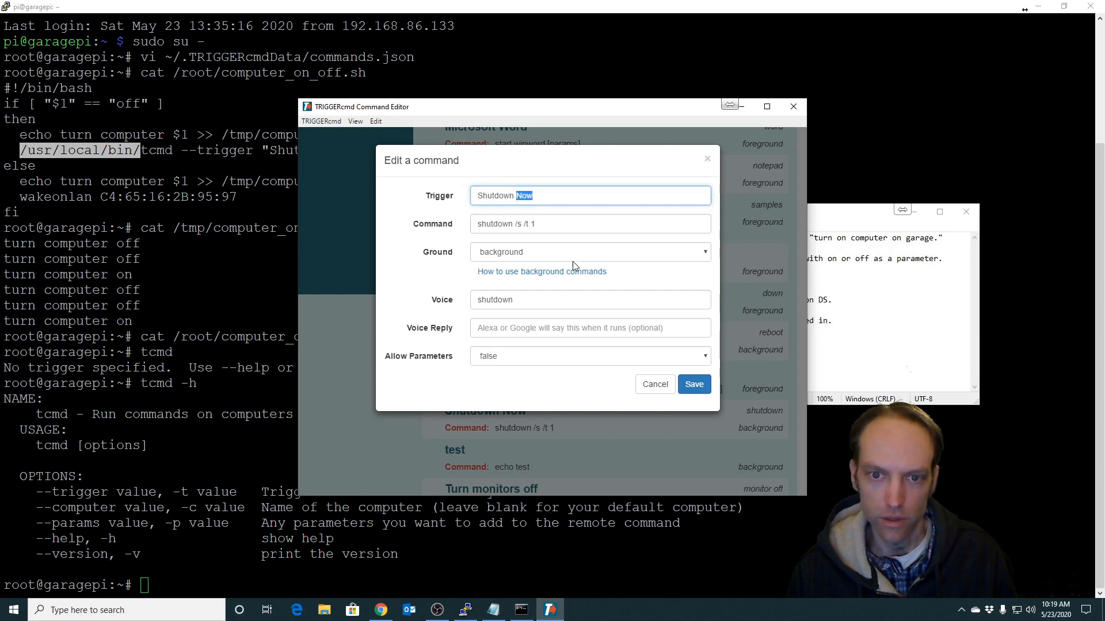
pyautogui.click(654, 384)
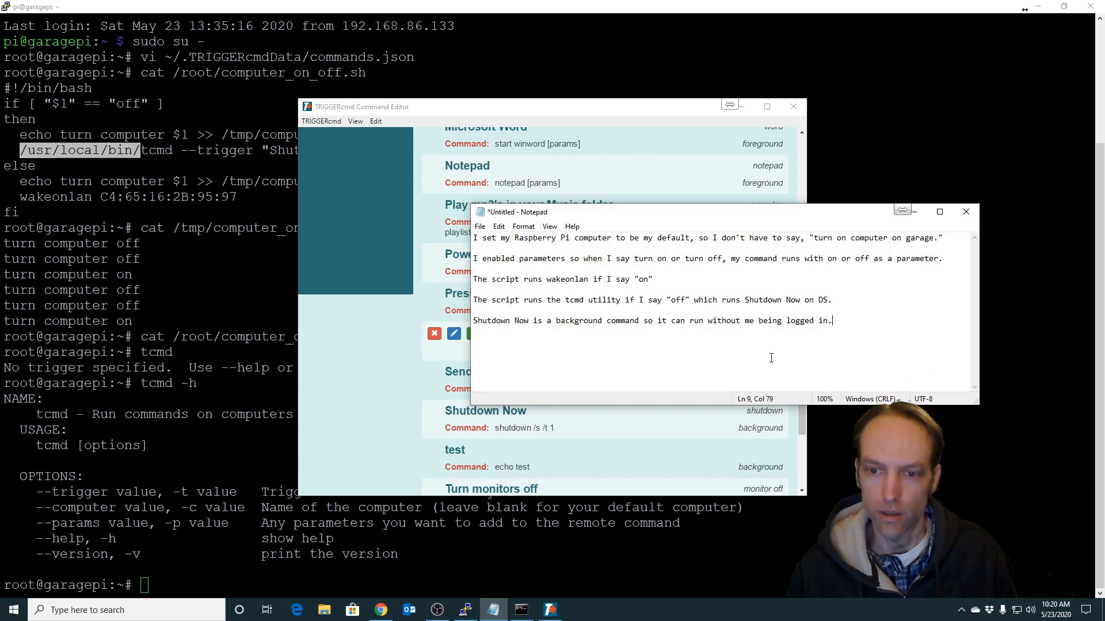
pyautogui.moveTo(822, 337)
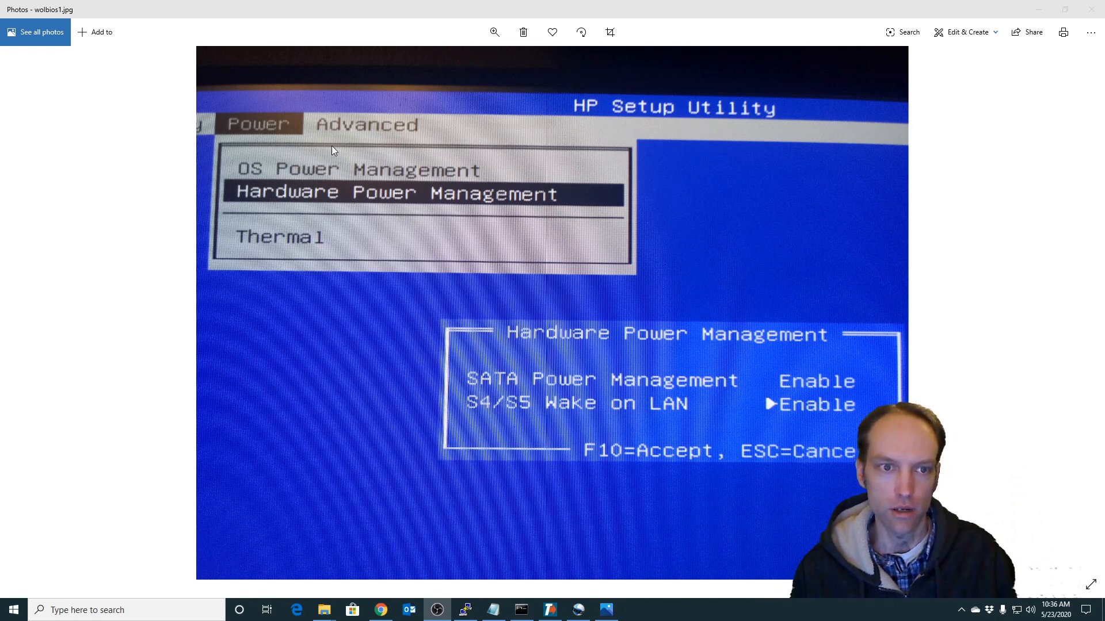
pyautogui.moveTo(376, 200)
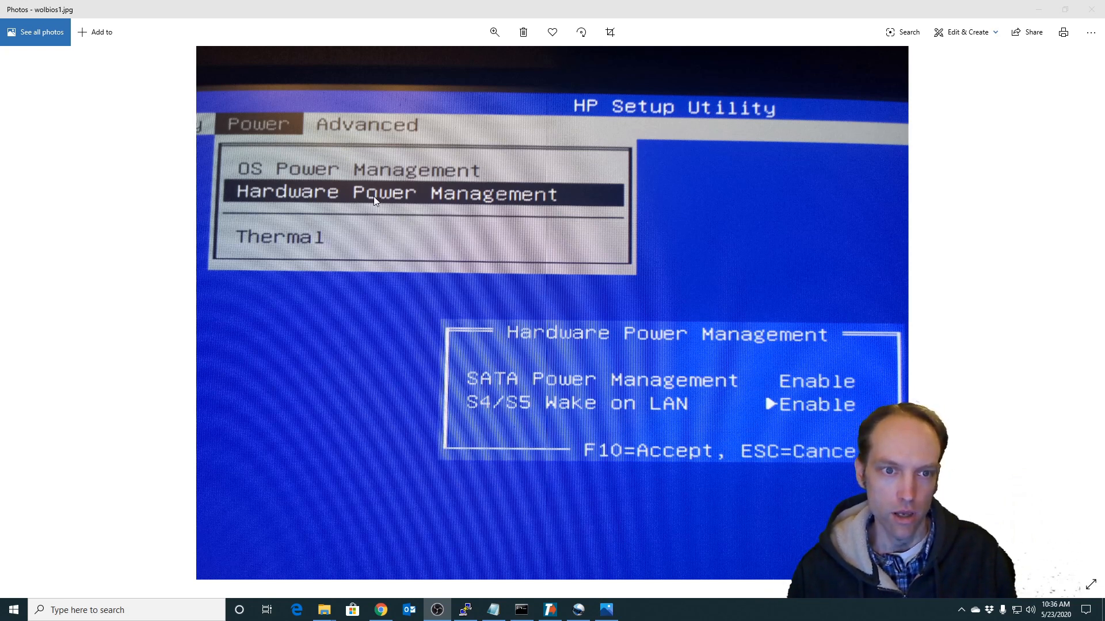
pyautogui.moveTo(501, 224)
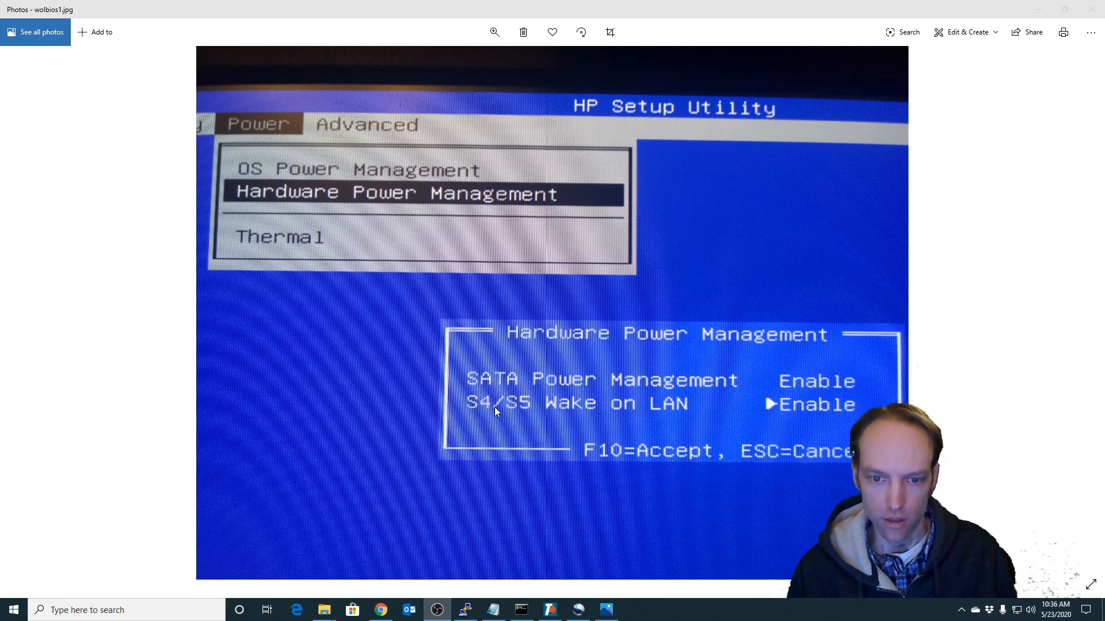
pyautogui.moveTo(925, 394)
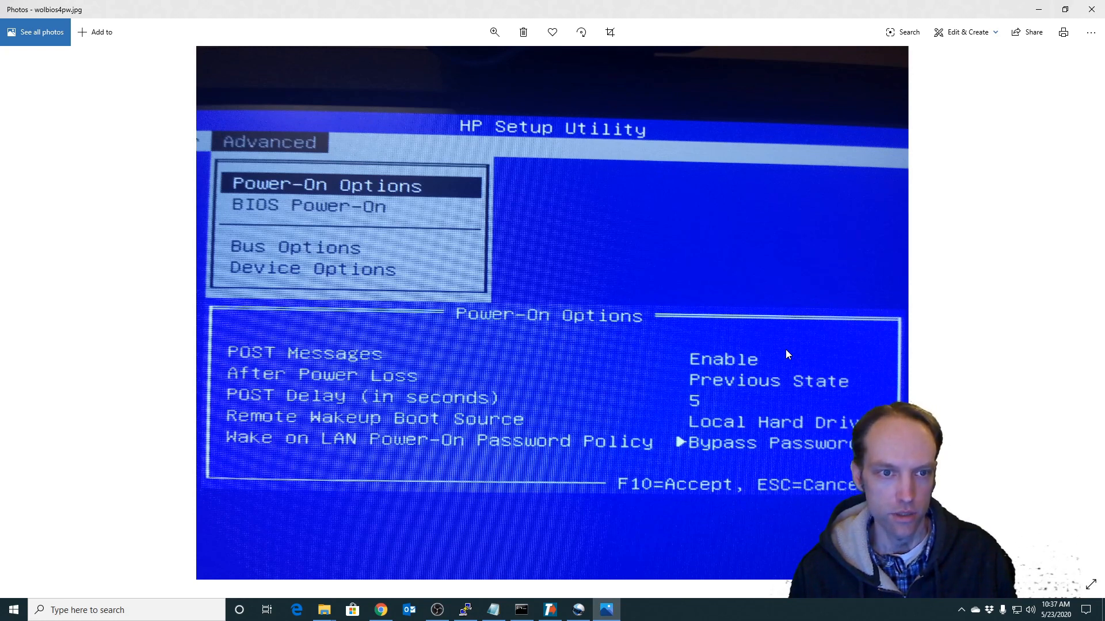
pyautogui.moveTo(447, 448)
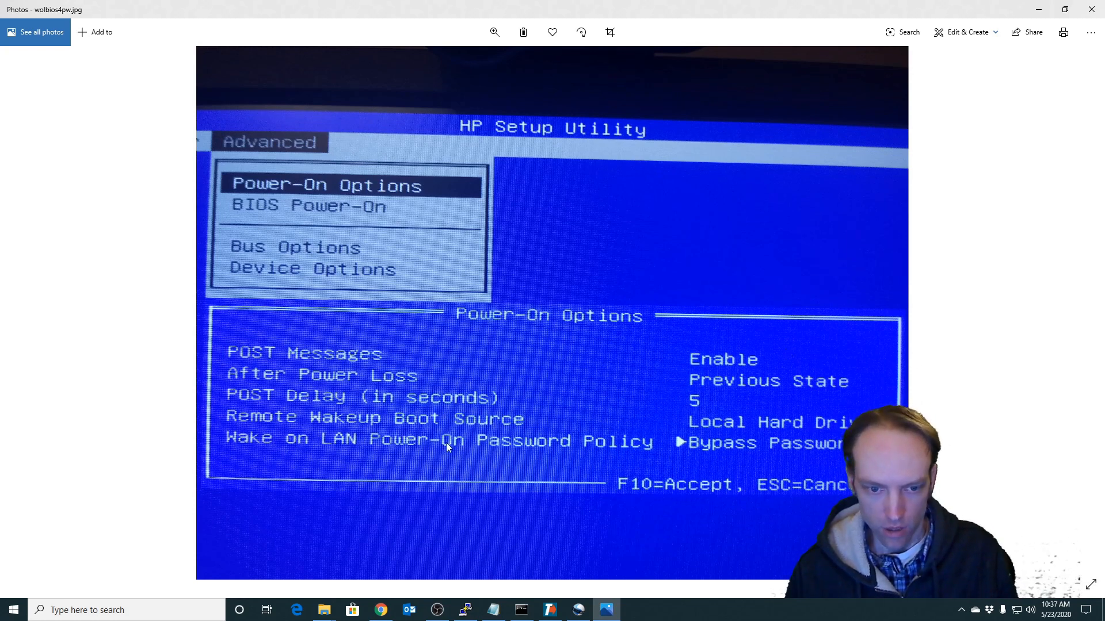
pyautogui.moveTo(758, 456)
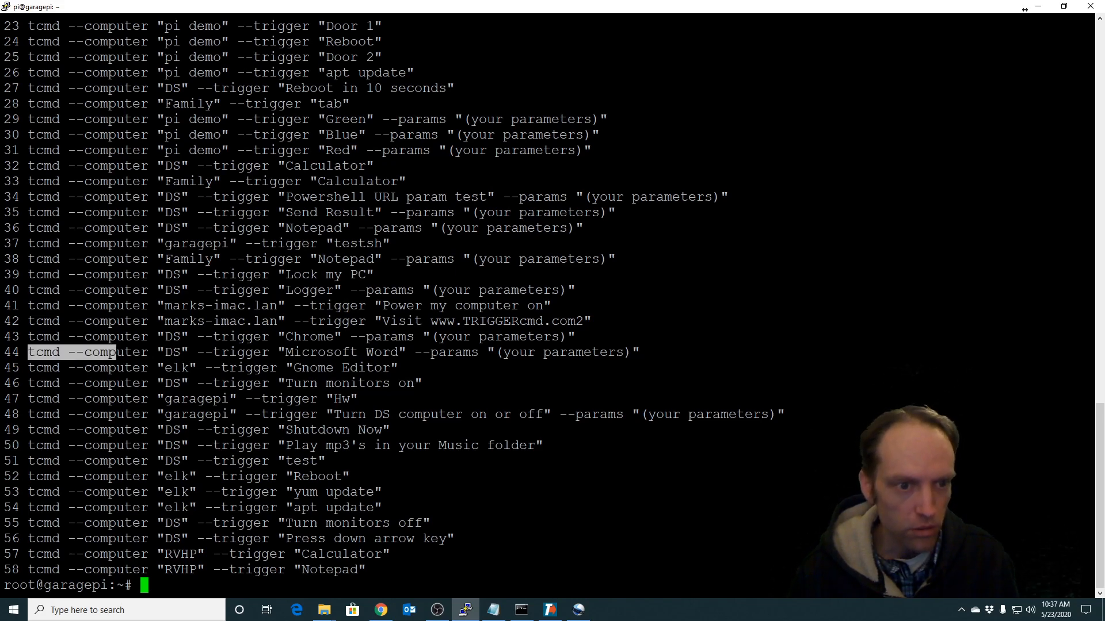
# List all TRIGGERcmd commands with tcmd -l.
pyautogui.write('tcmd -l | grep')
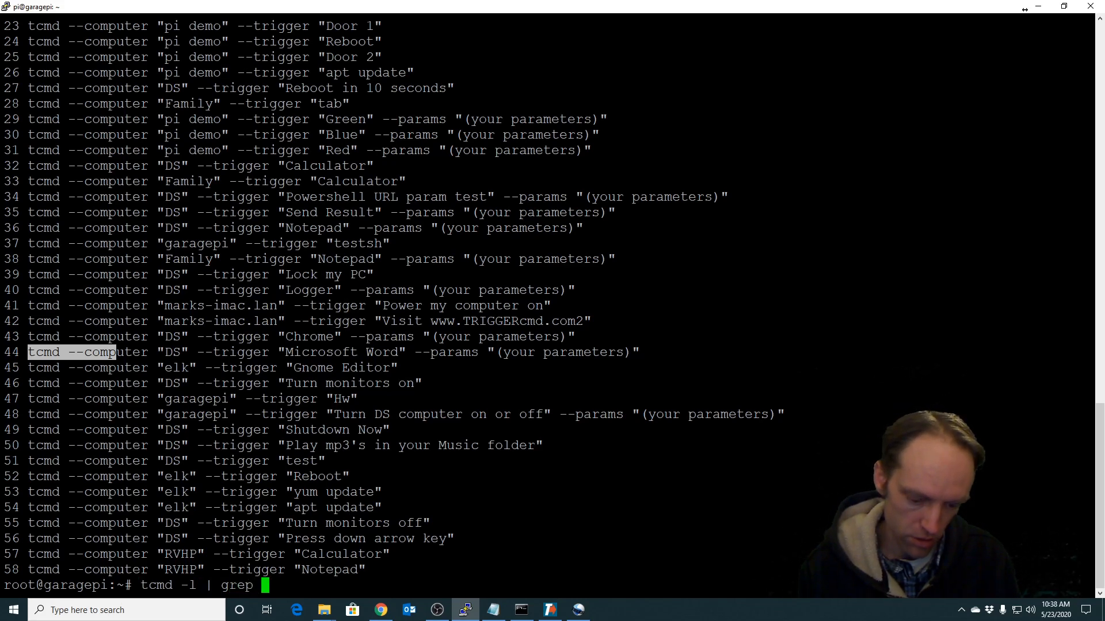
# Filter the list with grep Shut, paste the DS 'Shutdown Now' tcmd line, then cancel it.
pyautogui.write('Shut')
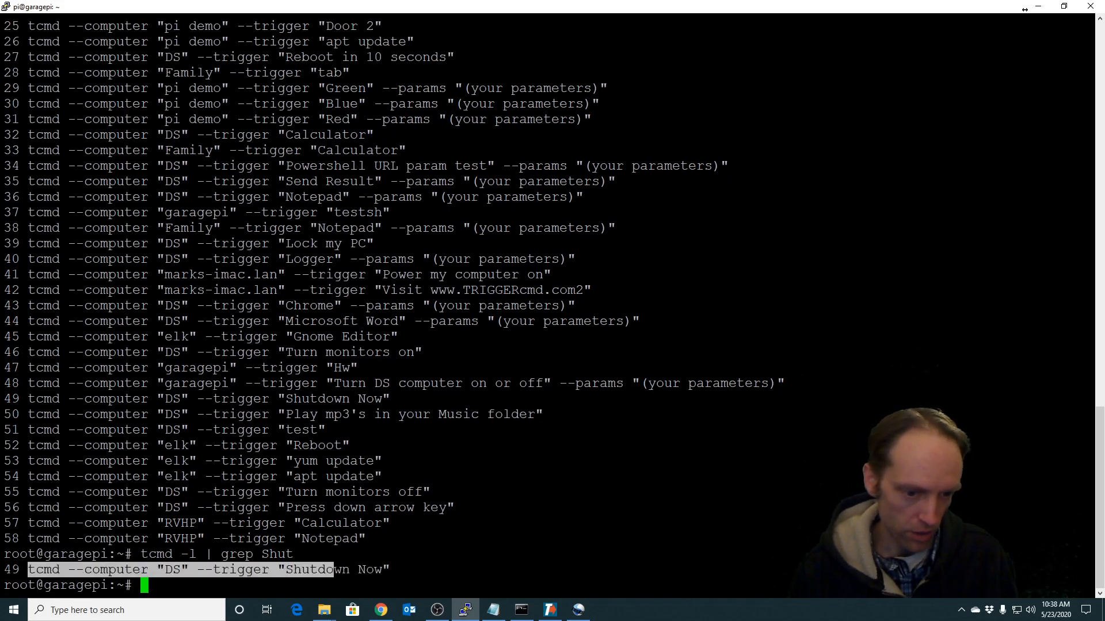
pyautogui.write('tcmd --computer "DS" --trigger "Shutdown Now"')
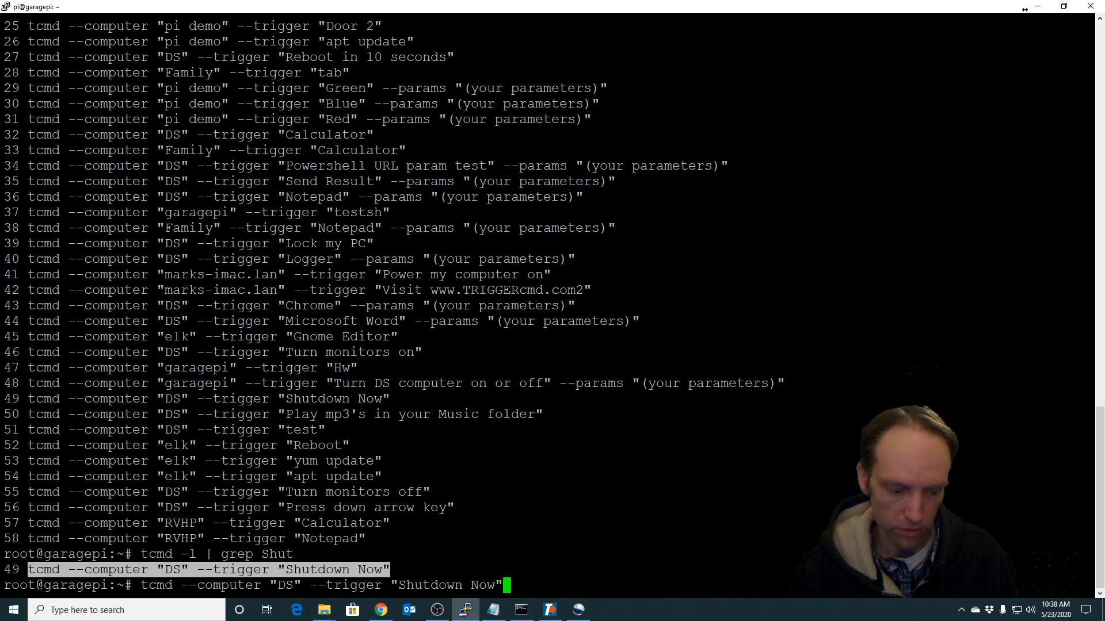
pyautogui.press('ctrl+c')
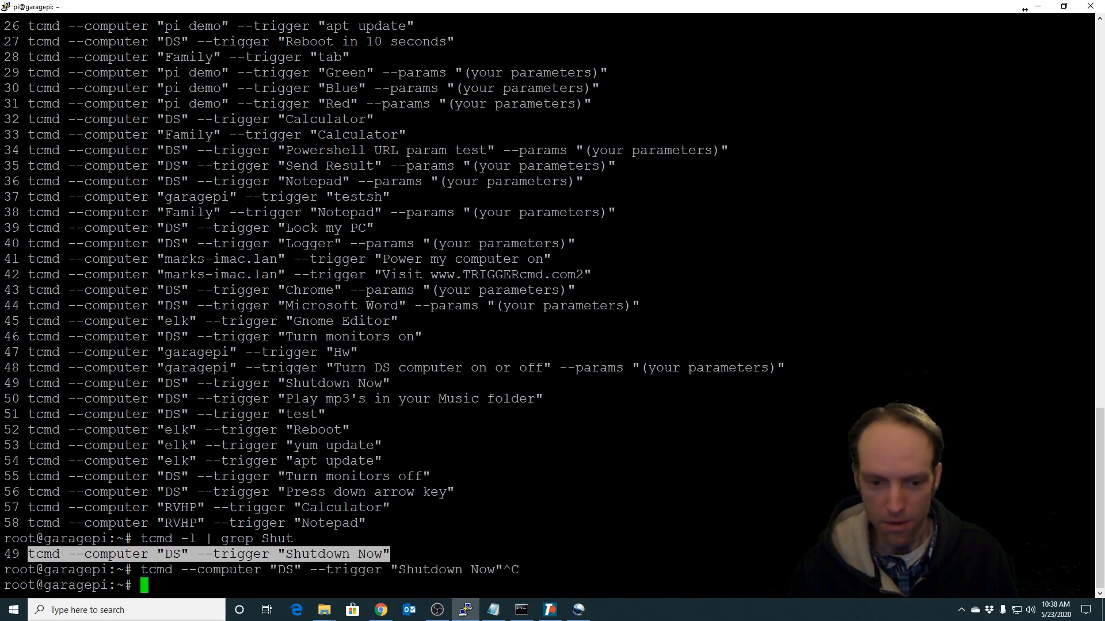